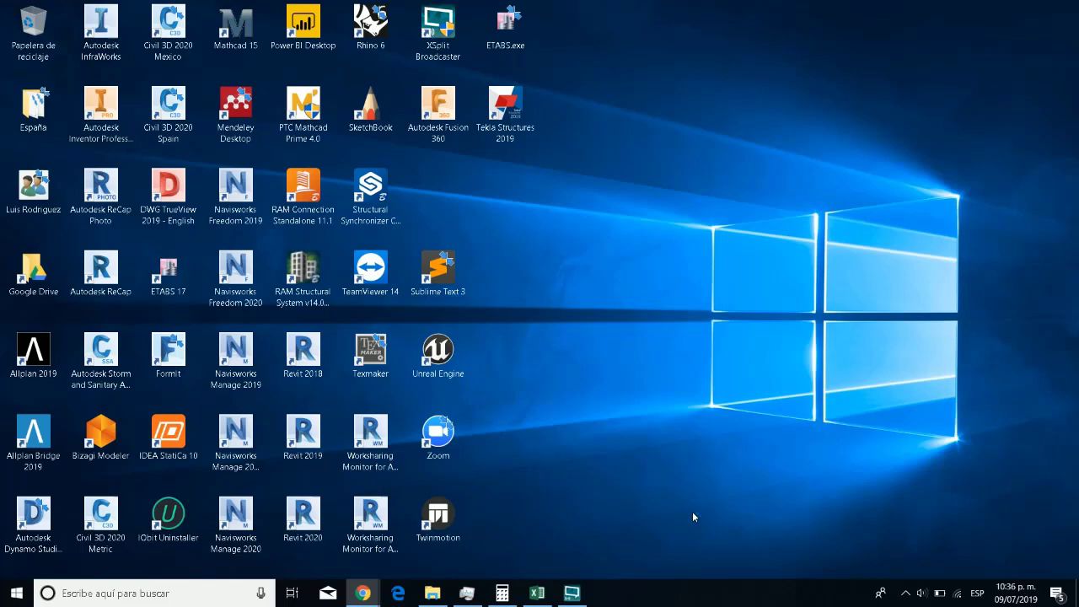
Bring up the browser showing the LinkedIn post about the Live Link CAMPUS edition.
click(291, 594)
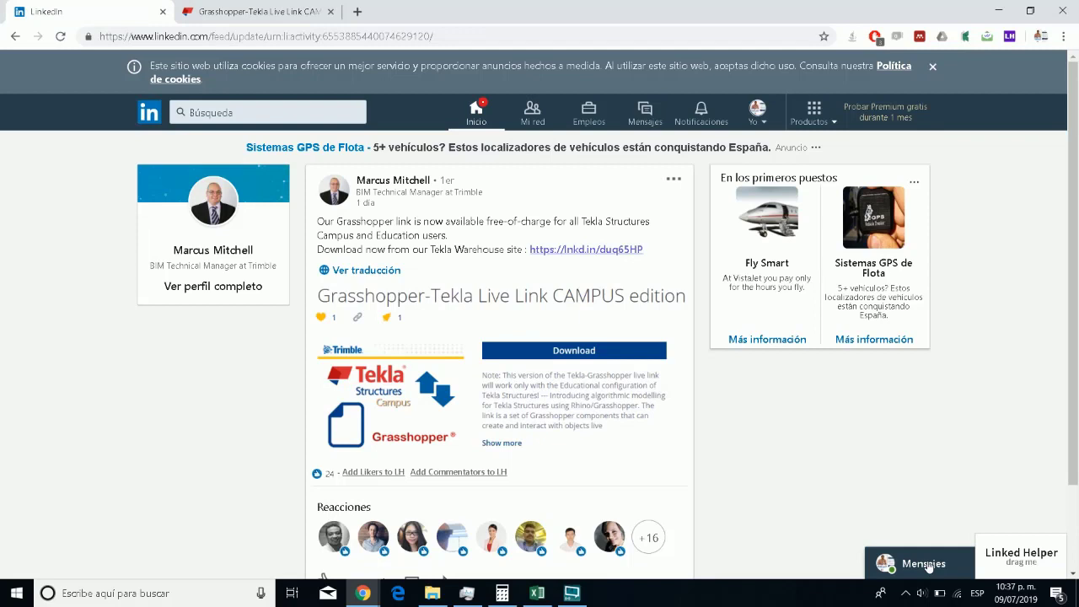
Follow the post's Download link to the Tekla Warehouse page for the live link.
click(919, 564)
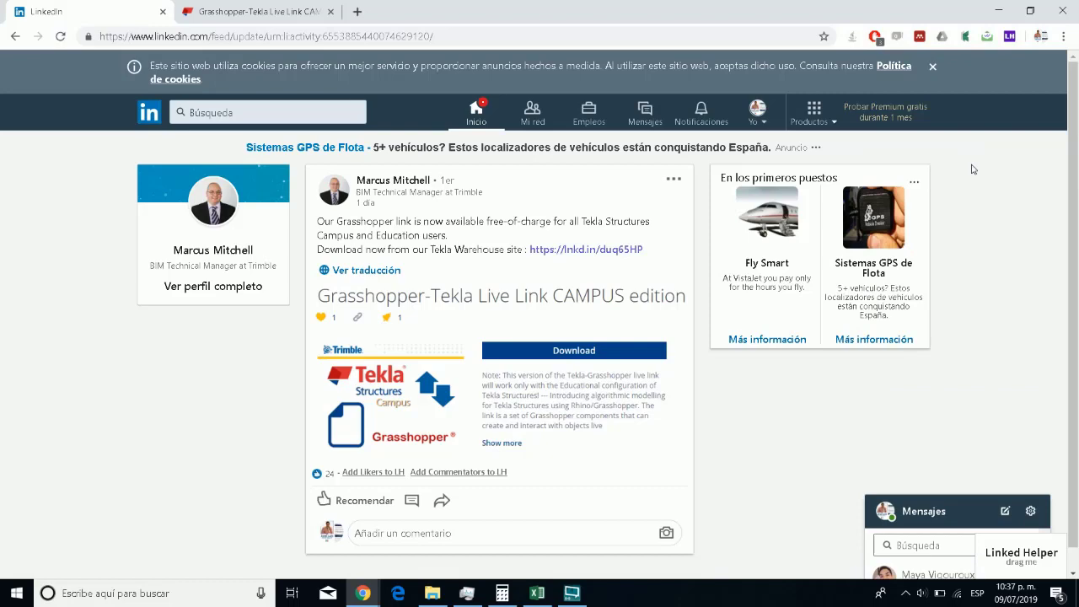
click(924, 511)
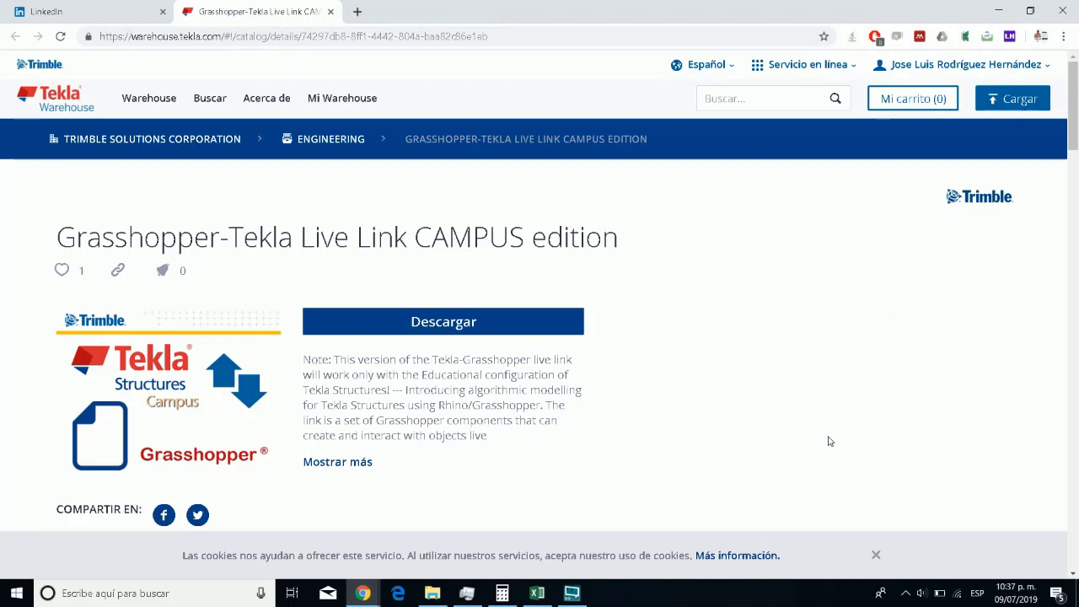
mouse_move(977, 80)
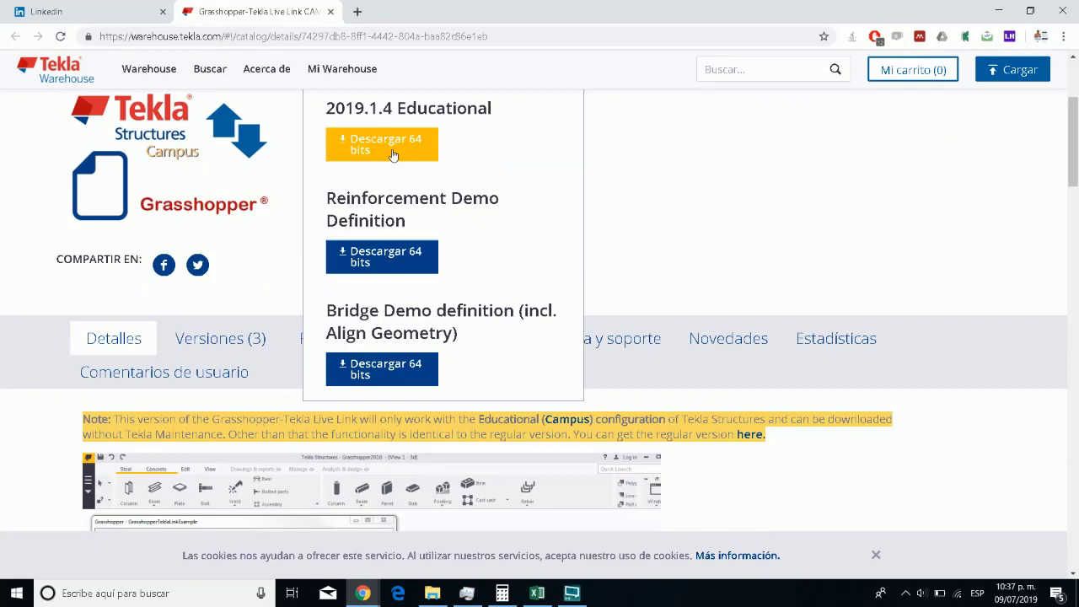
mouse_move(614, 361)
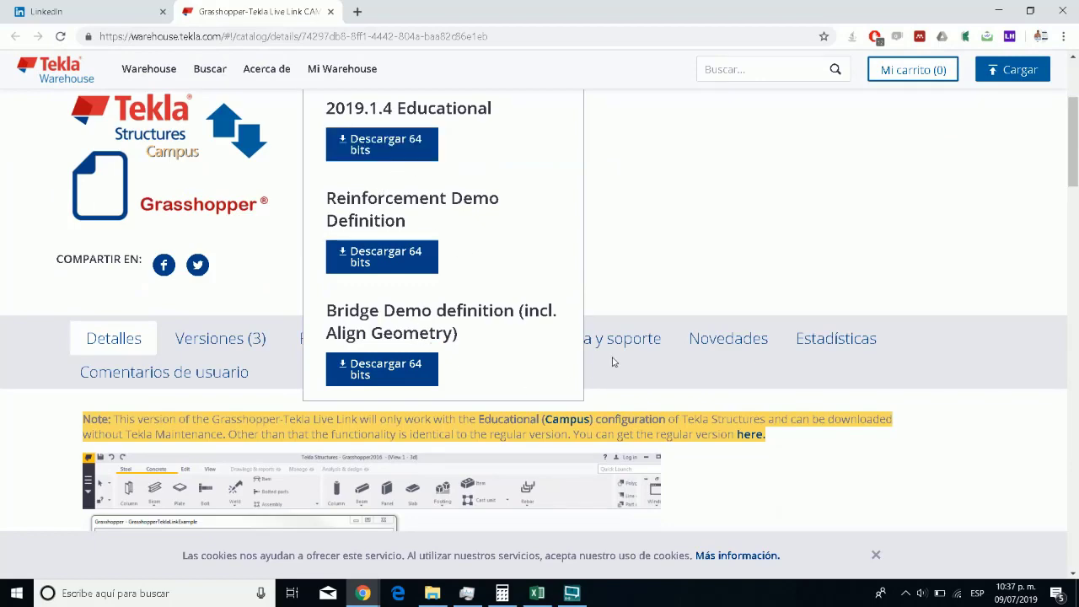
Scroll to the 2019.1.4 Educational release and get its 64-bit download.
scroll(down, 3)
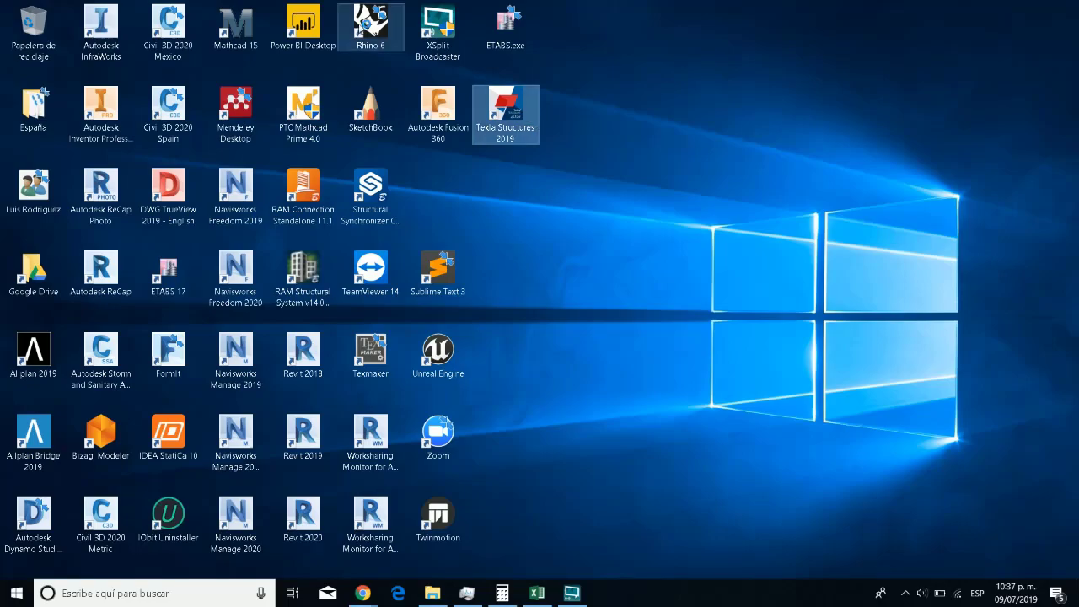
Launch Rhino 6 and load the recent example model in Tekla Structures 2019 Educational.
double_click(506, 115)
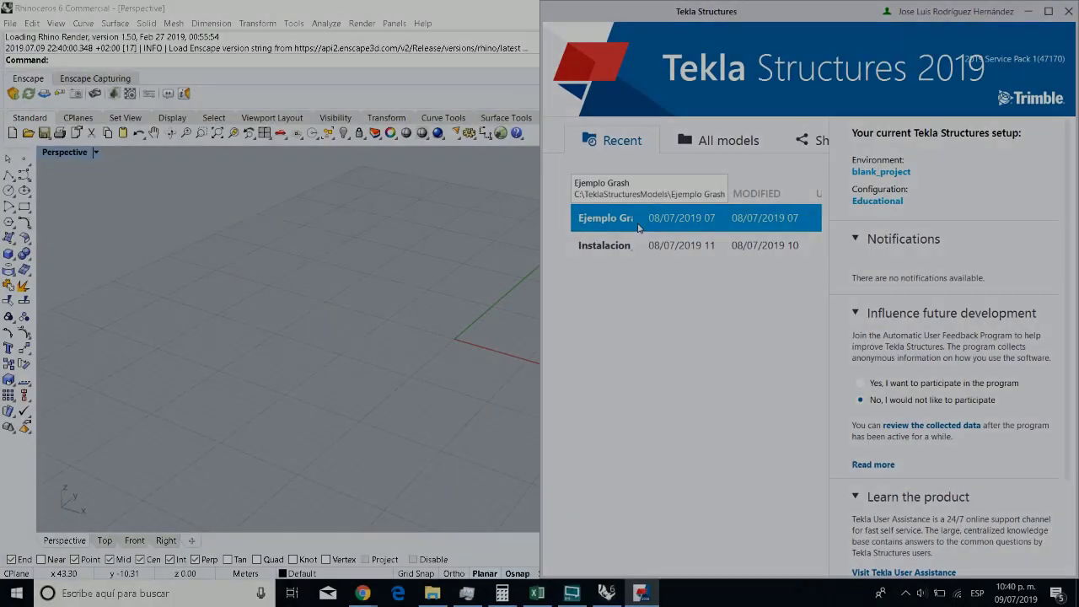
click(606, 218)
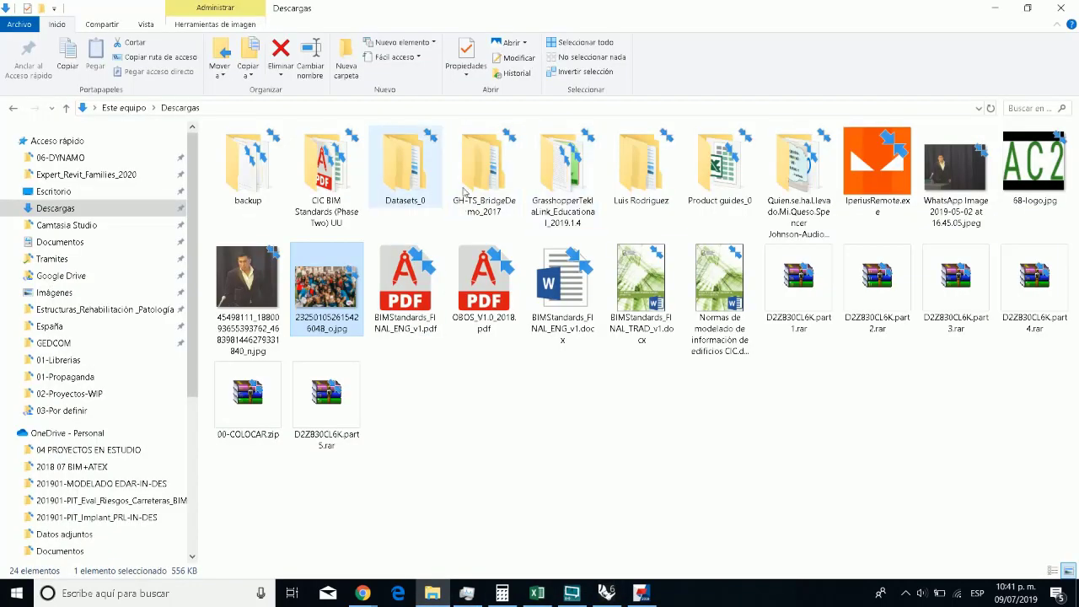
Install the .gha plug-in from the GrasshopperTeklaLink_Educational_2019.1.4 folder into Grasshopper.
double_click(563, 160)
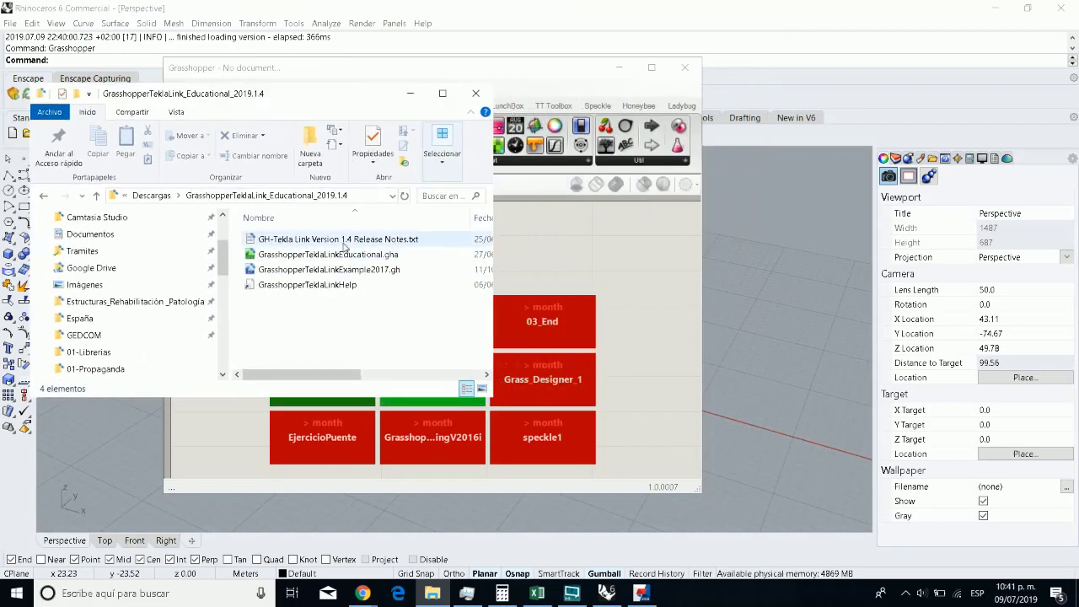
click(328, 253)
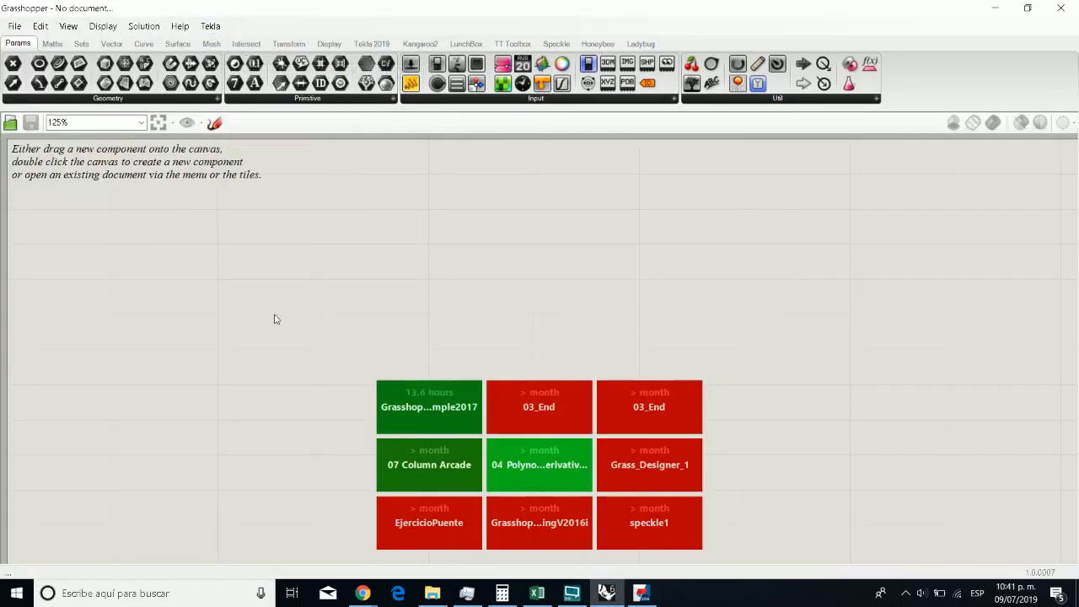
Show the Tekla 2019 components and select GrasshopperTeklaLinkExample2017.gh to open.
click(371, 44)
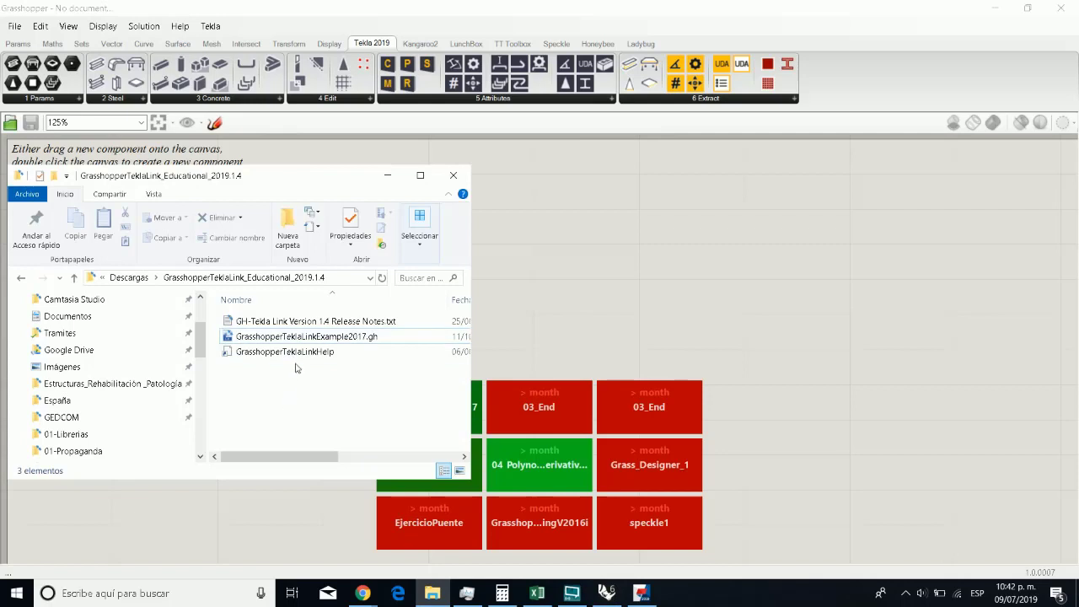
click(307, 335)
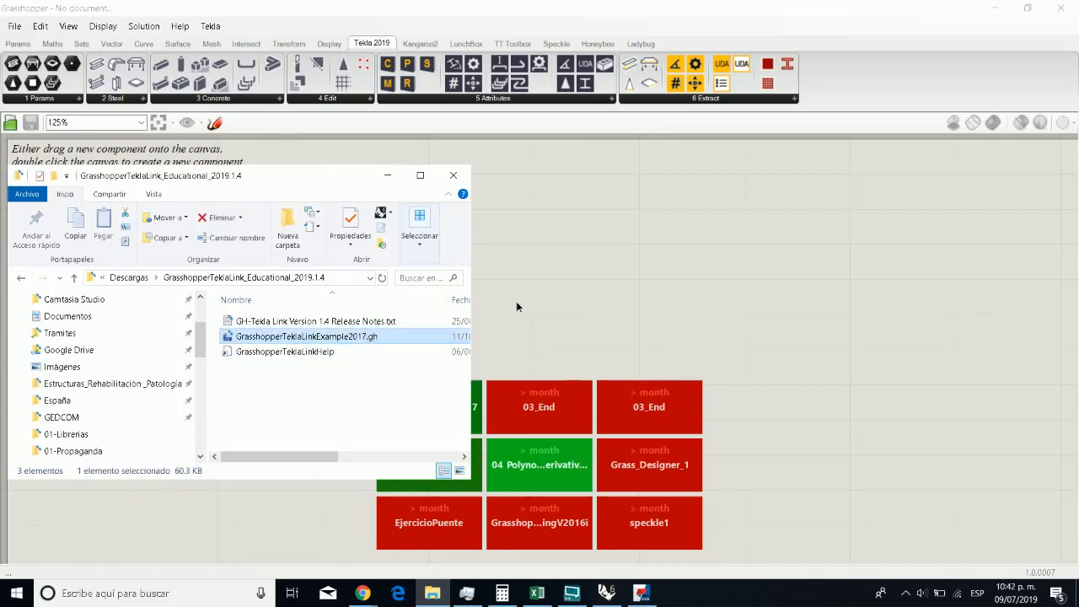